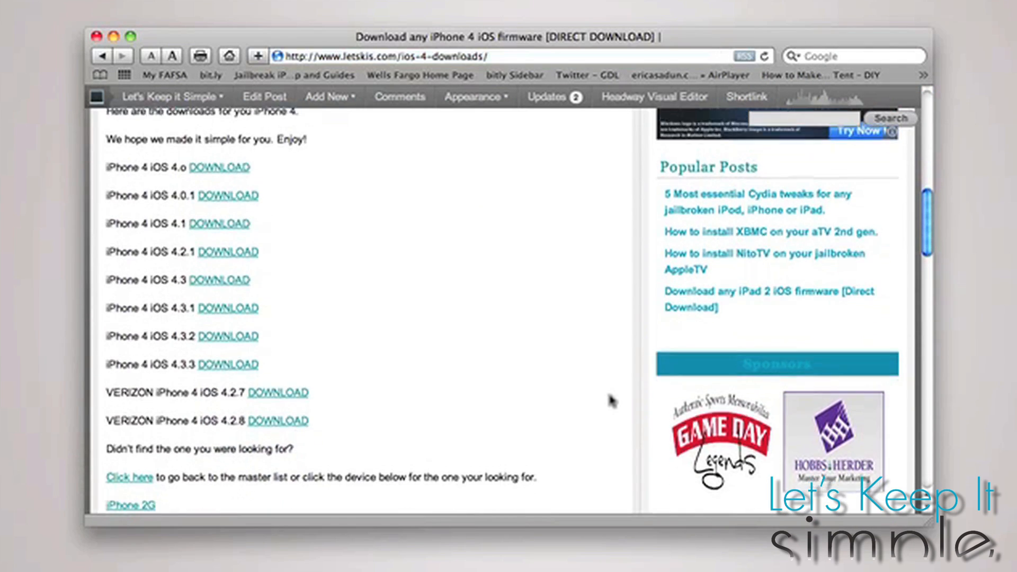
# - Download the Verizon iPhone 4 iOS 4.2.8 firmware from the letskis iOS 4 downloads page
pyautogui.scroll(-3)
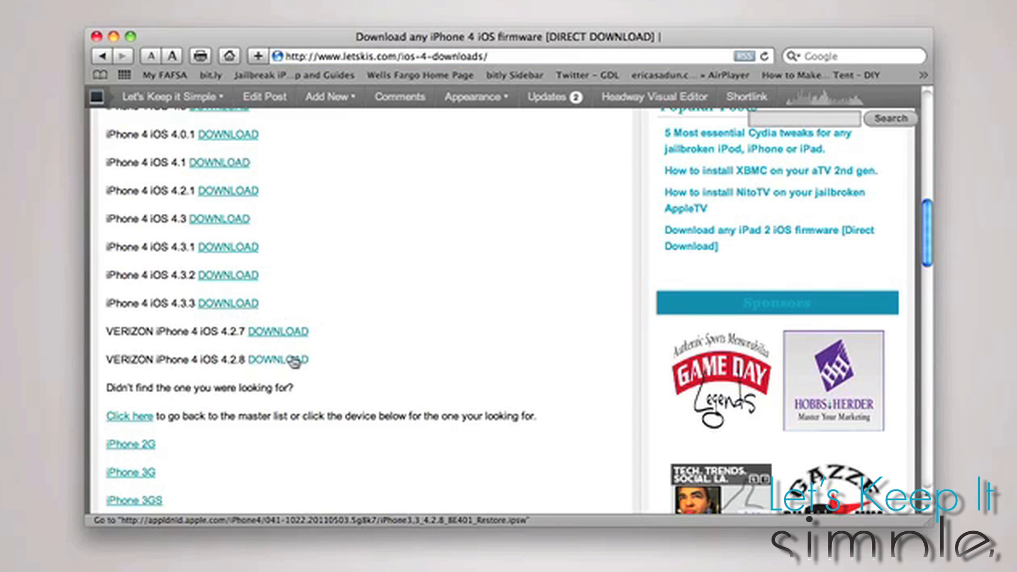
pyautogui.click(277, 361)
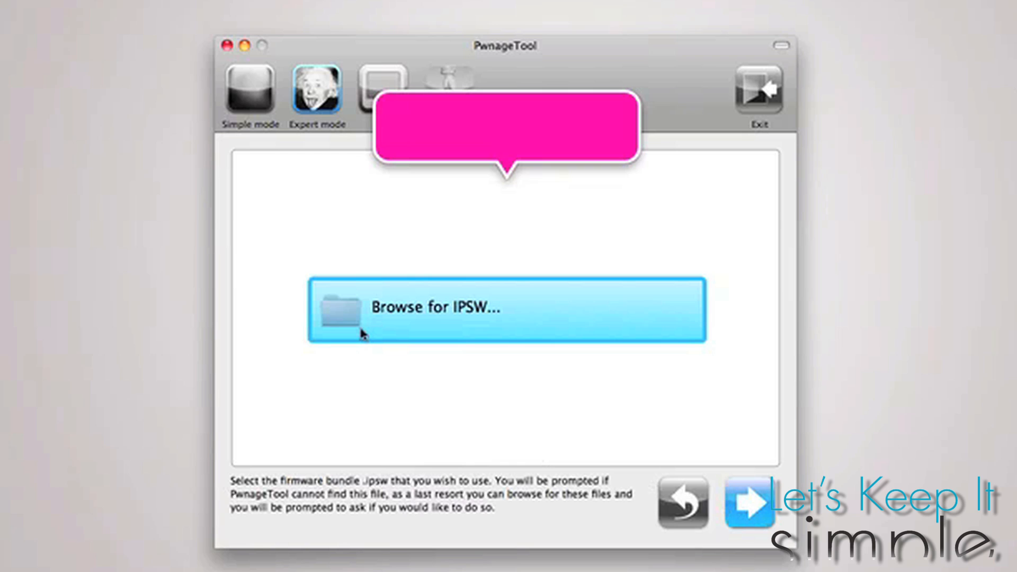
# - Load iPhone3,1_4.3.3_8J2_Restore.ipsw from Downloads as the firmware to customize
pyautogui.click(507, 308)
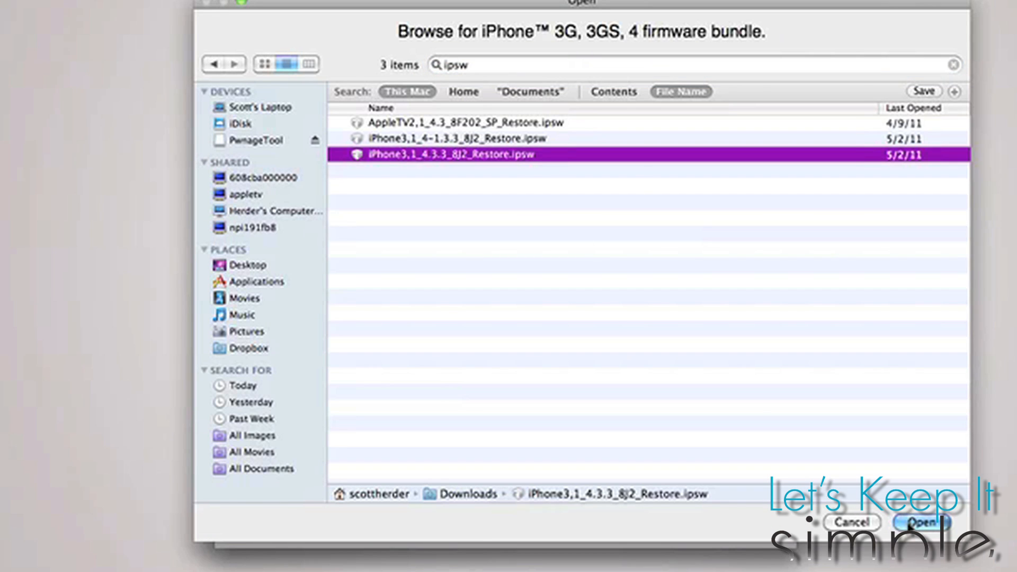
pyautogui.click(922, 523)
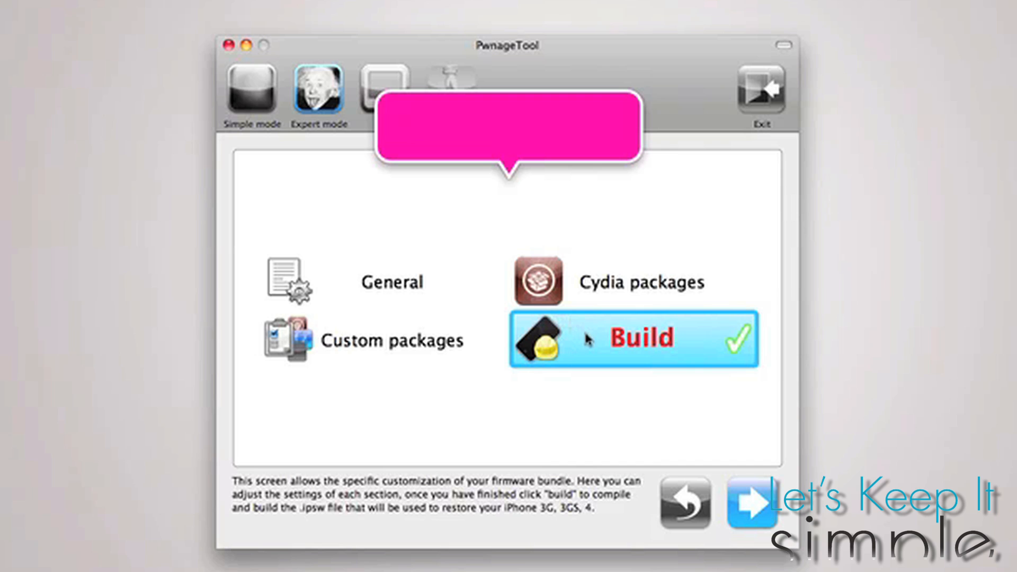
# - Build the custom firmware as iPhone3,1_4.3.3_8J2_Custom_Restore saved to the Desktop
pyautogui.click(642, 338)
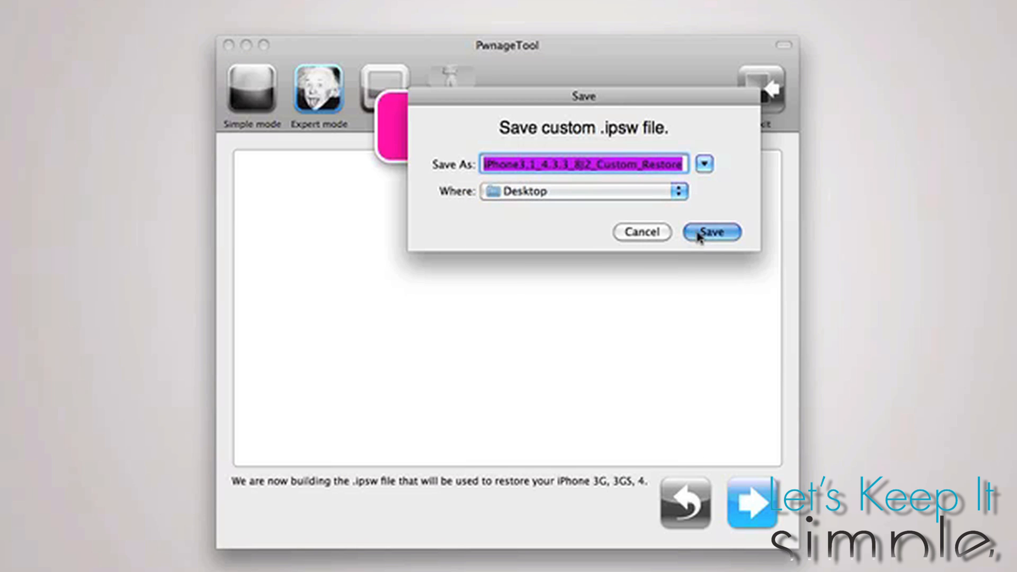
pyautogui.click(710, 232)
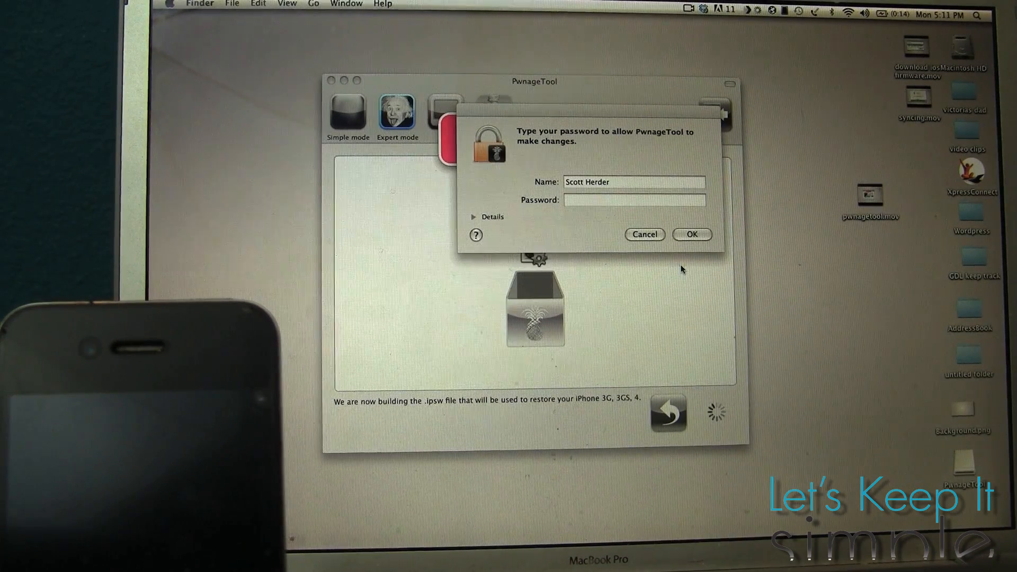
# - Approve the administrator password prompt so the firmware build continues
pyautogui.click(692, 234)
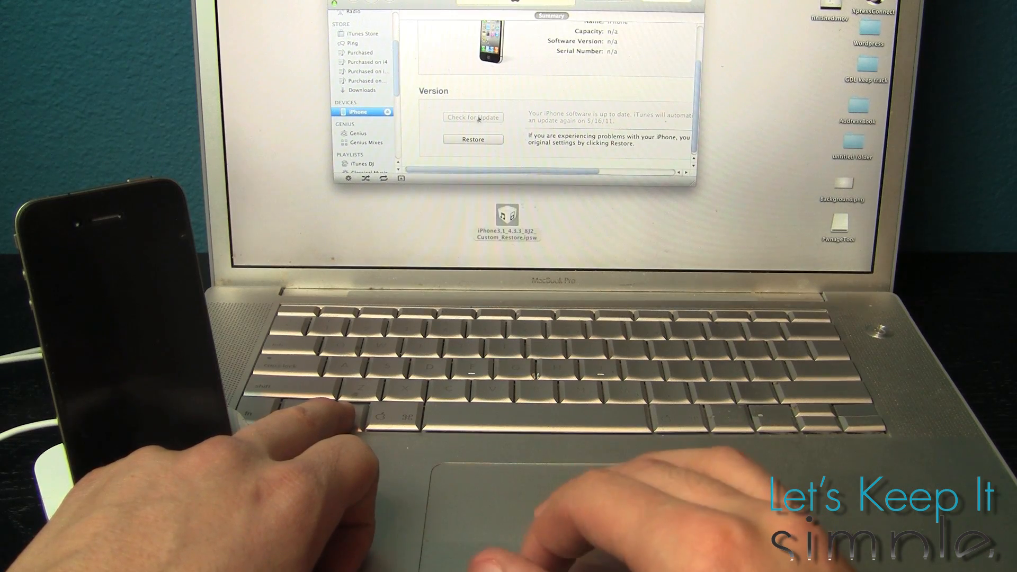
# - Restore the iPhone from the custom .ipsw chosen on the Desktop
pyautogui.click(473, 139)
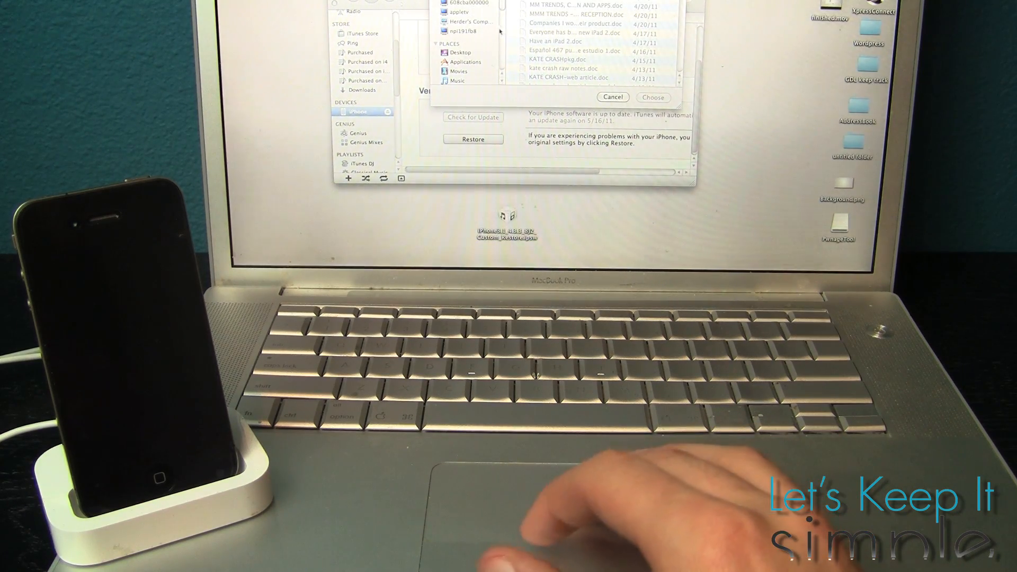
pyautogui.click(461, 53)
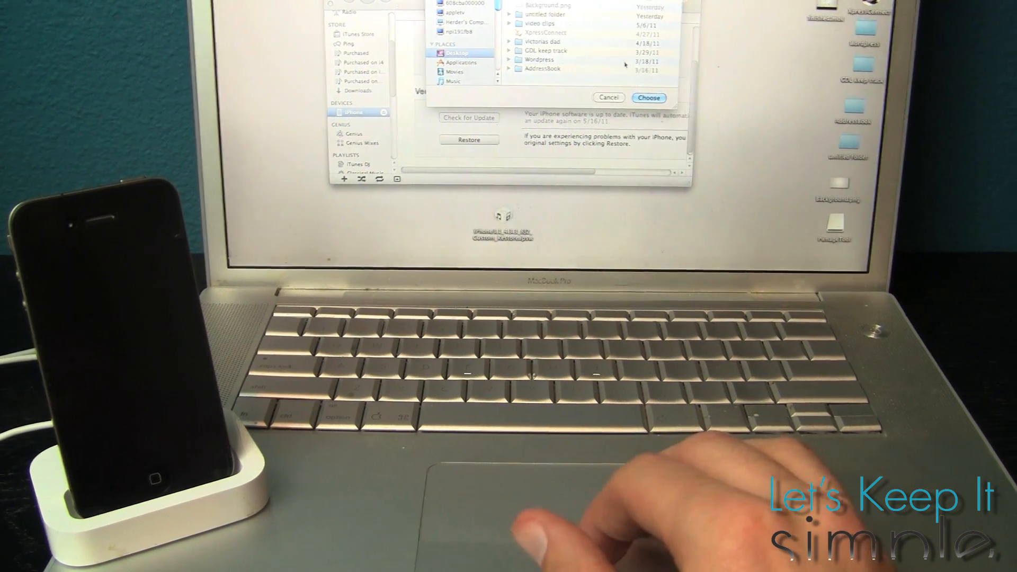
pyautogui.click(648, 97)
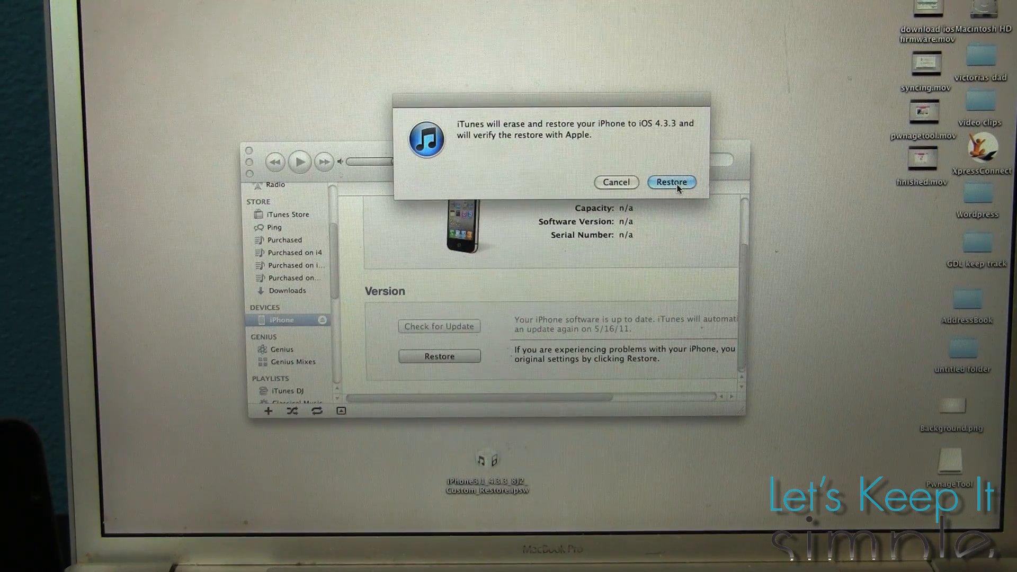
# - Confirm erasing and restoring the iPhone to iOS 4.3.3
pyautogui.click(672, 181)
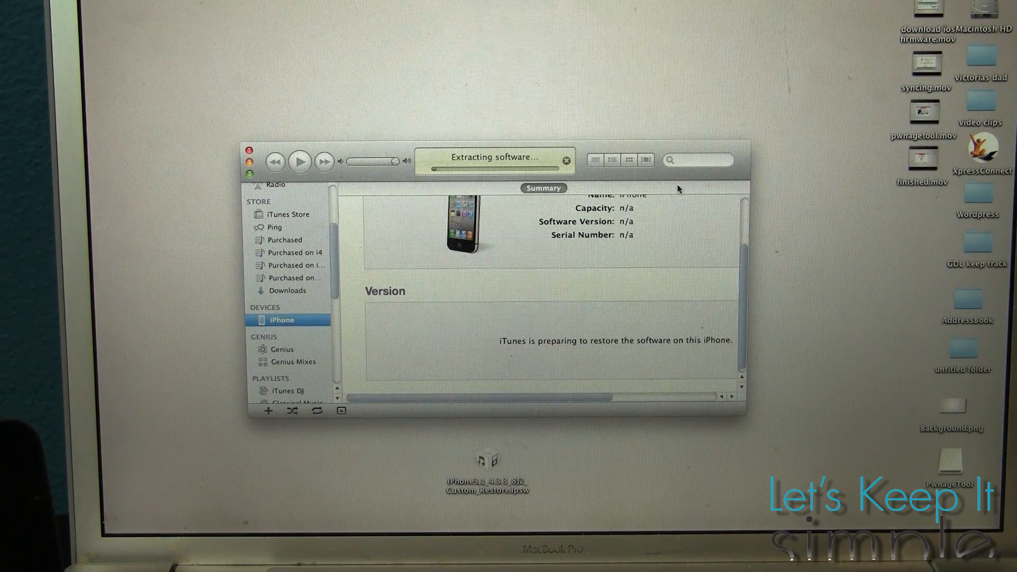